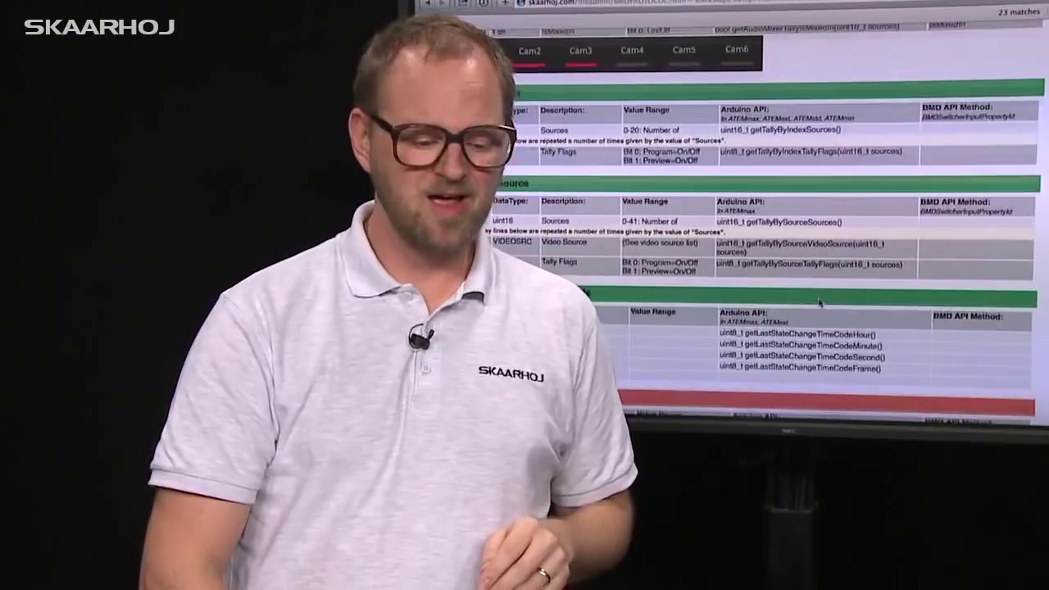
# Scroll the ATEM protocol docs down to the tally and last state change timecode tables.
pyautogui.scroll(-3)
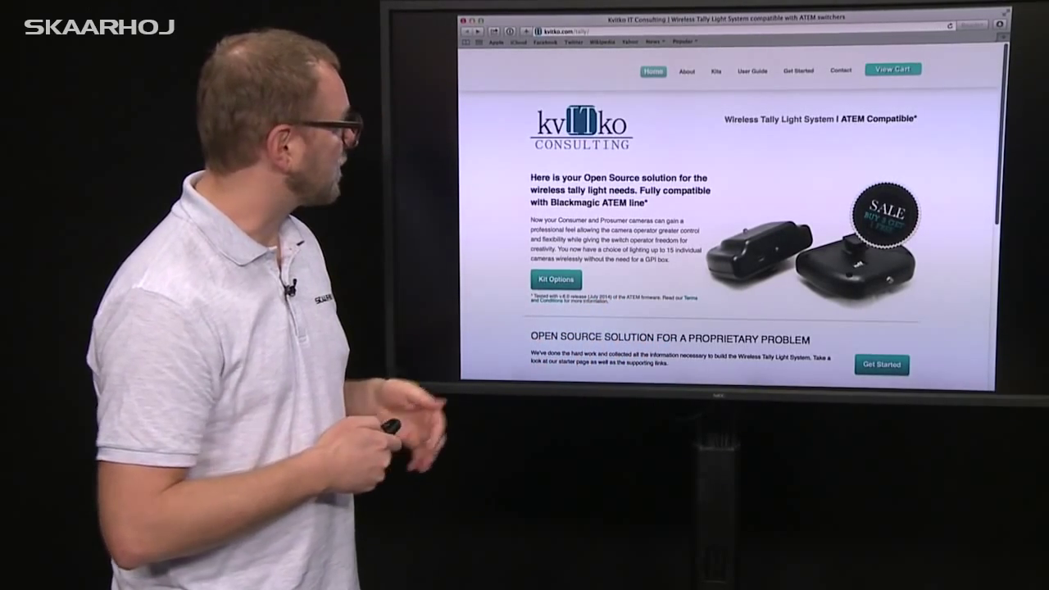
# Show the About panel crediting SKAARHOJ components on the Kvitko tally light site.
pyautogui.click(687, 69)
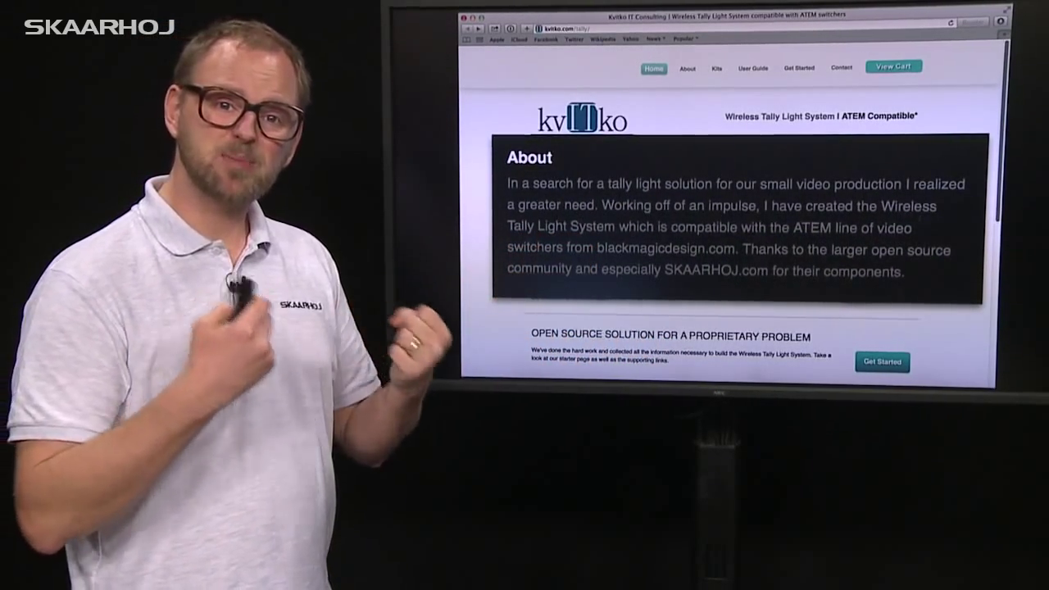